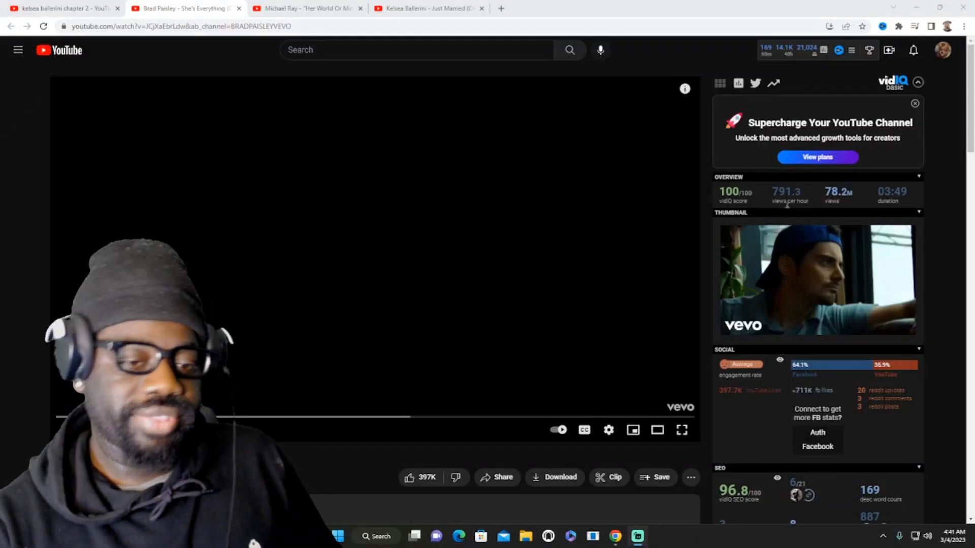
{"action": "mouse_move", "coordinate": [682, 430]}
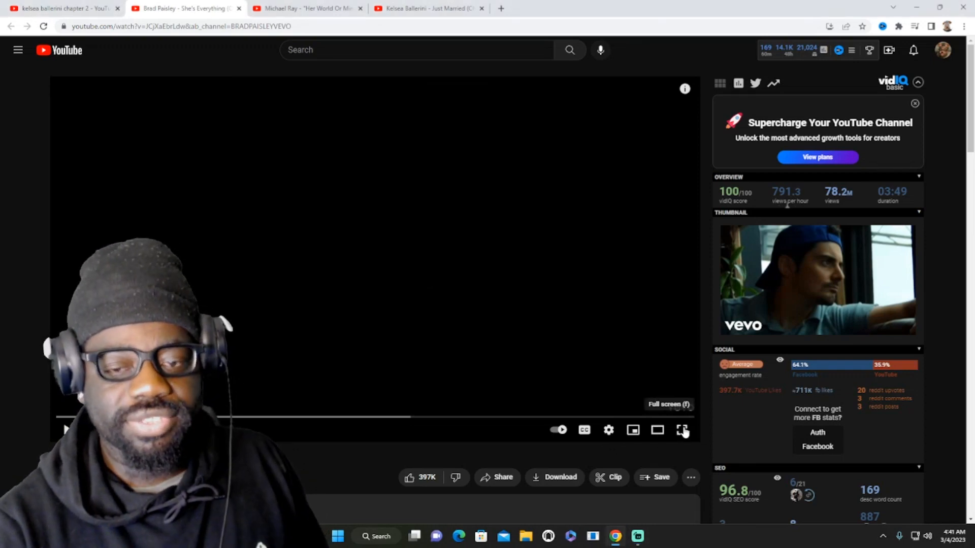
Step: Put the 'She's Everything' video page into full screen
{"action": "left_click", "coordinate": [683, 429]}
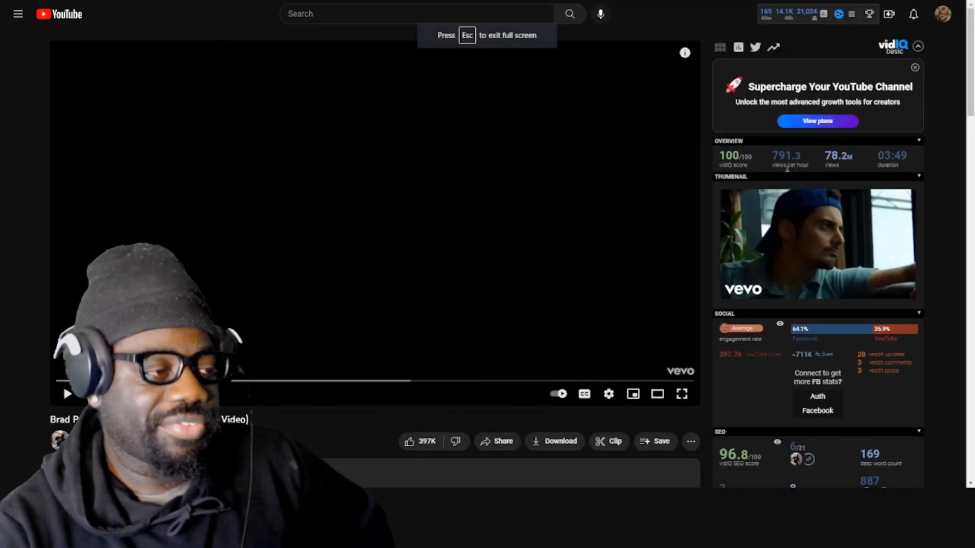
Step: Play Brad Paisley's 'She's Everything' video through to the end-screen suggestions
{"action": "left_click", "coordinate": [682, 394]}
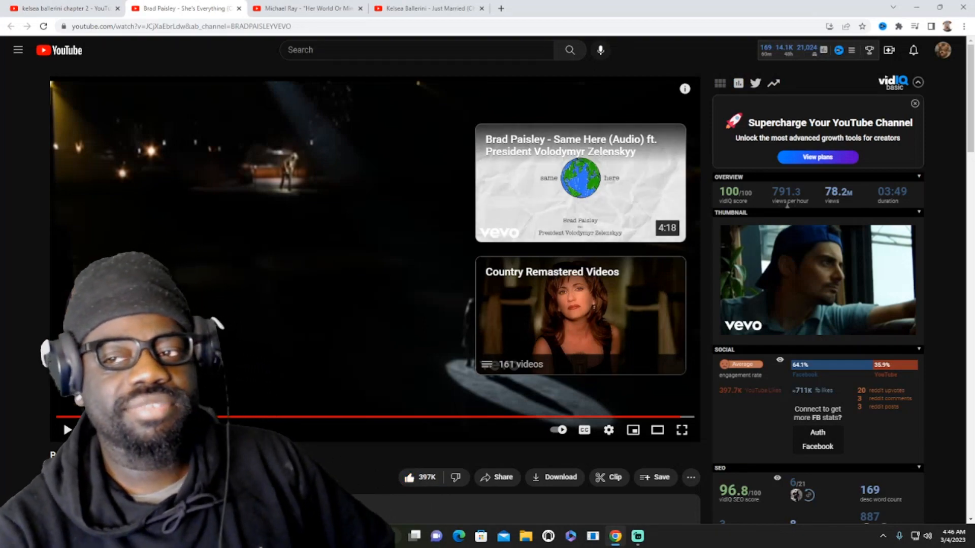
{"action": "scroll", "scroll_direction": "down", "scroll_amount": 3}
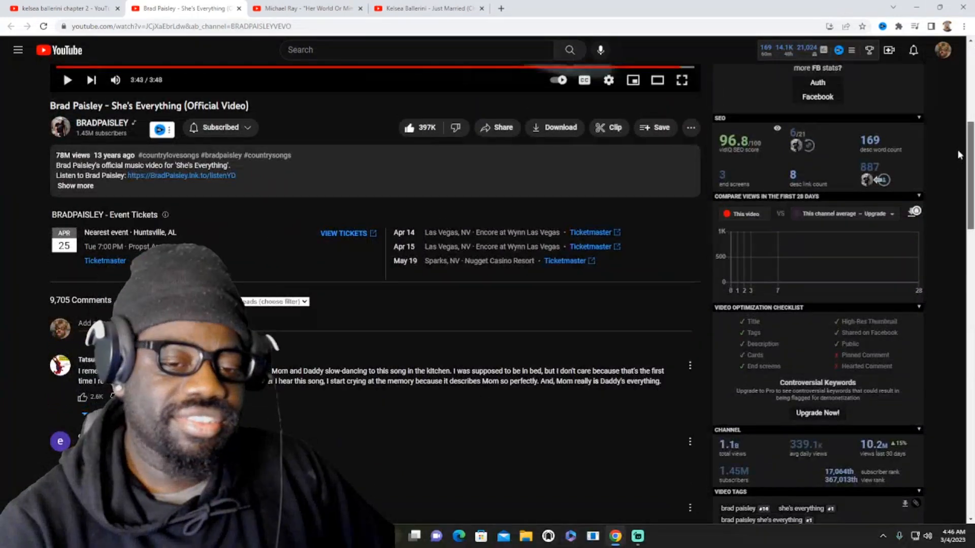
{"action": "scroll", "scroll_direction": "down", "scroll_amount": 3}
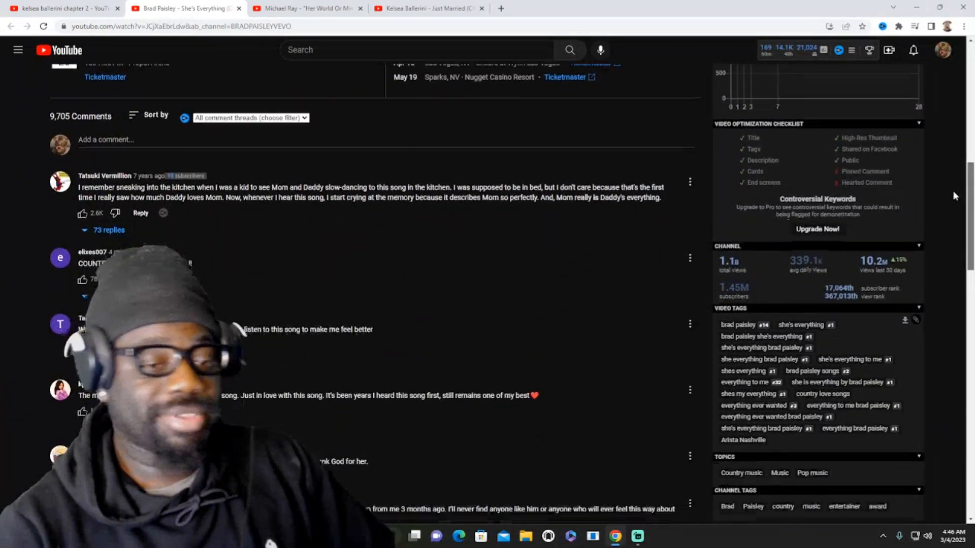
{"action": "scroll", "scroll_direction": "down", "scroll_amount": 3}
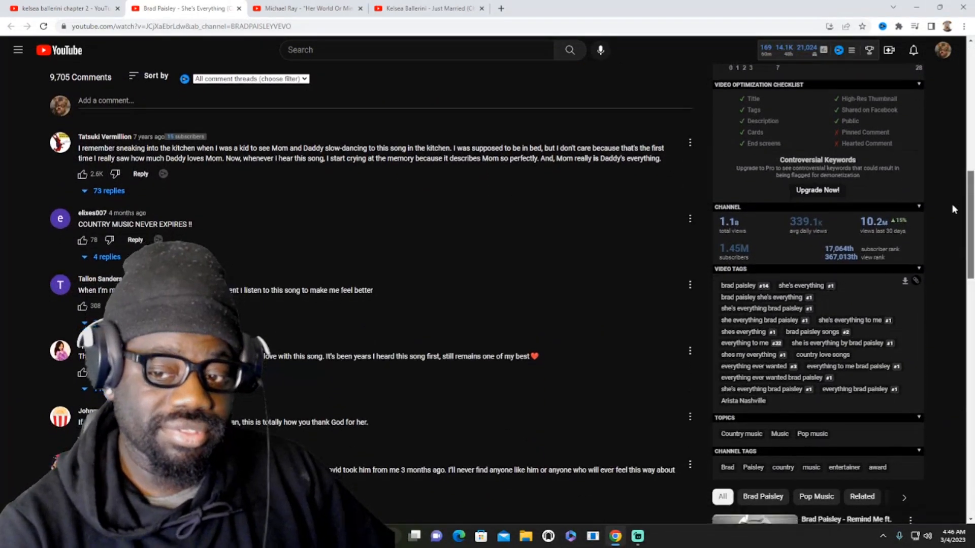
{"action": "scroll", "scroll_direction": "up", "scroll_amount": 3}
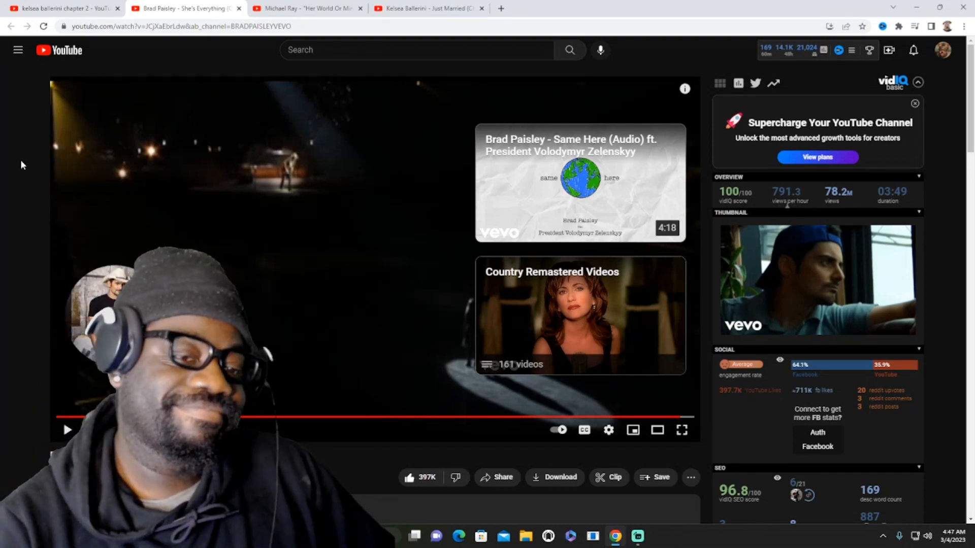
{"action": "mouse_move", "coordinate": [14, 147]}
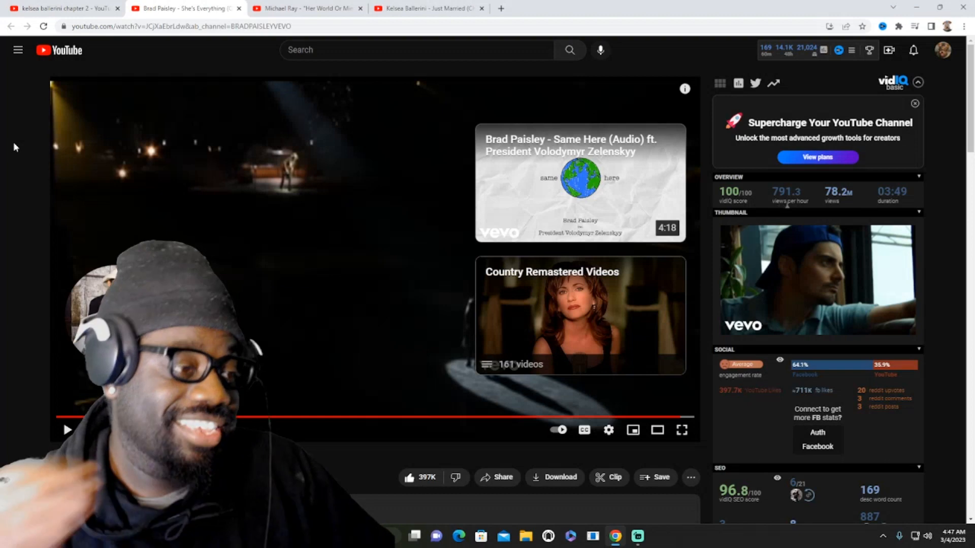